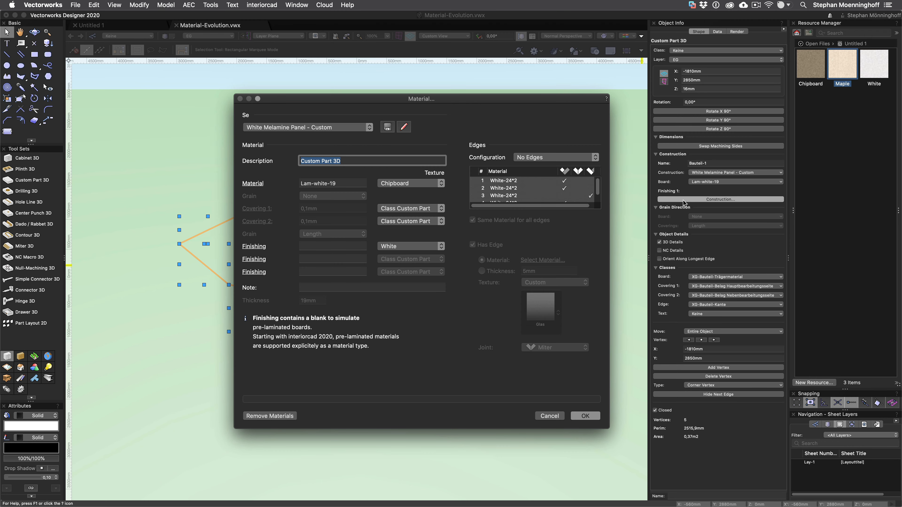
mouse_move(364, 318)
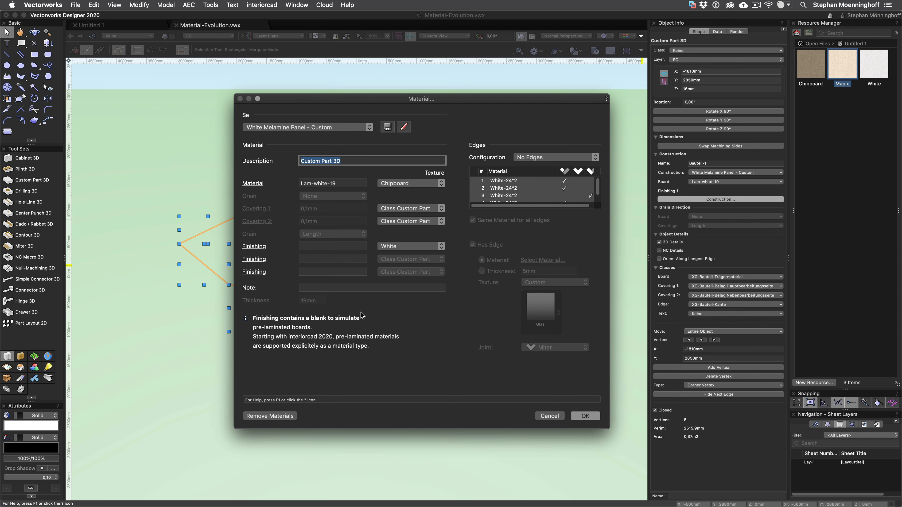
mouse_move(352, 215)
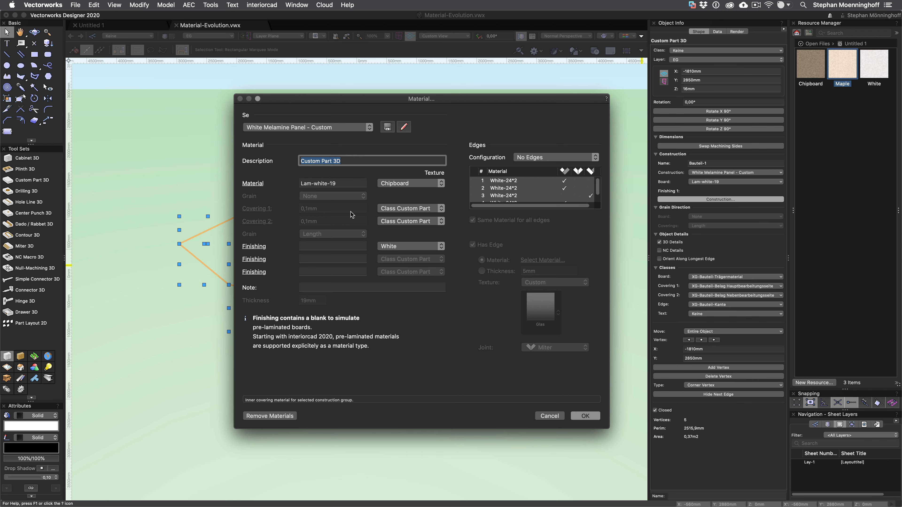
Assign the Lam-white-18 board to the part in the Board selection dialog
click(333, 246)
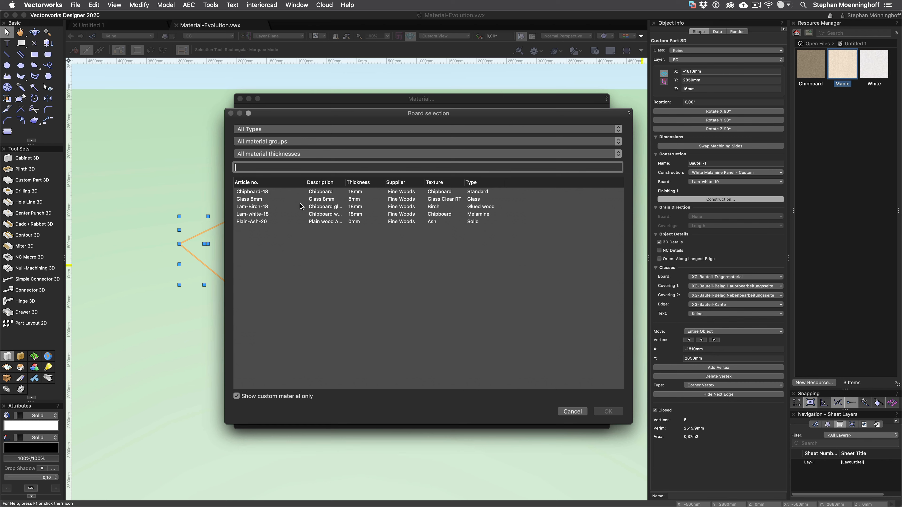
mouse_move(315, 215)
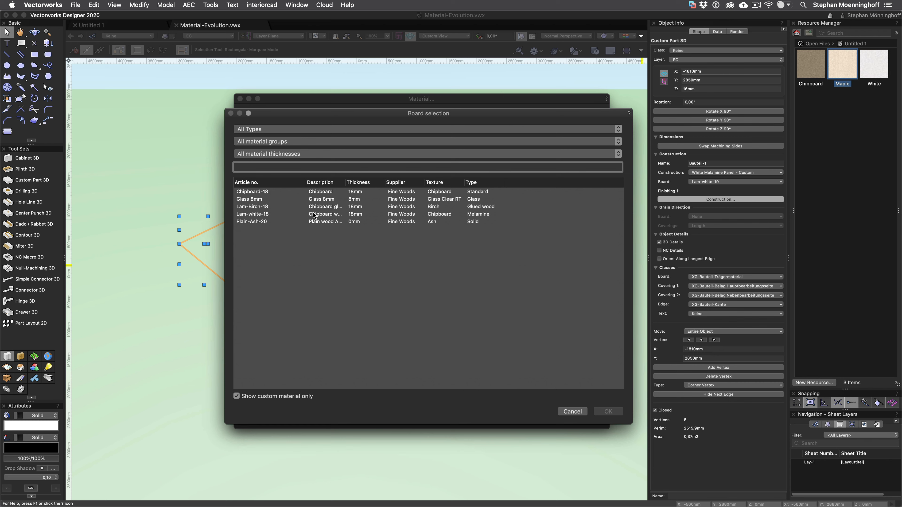
click(252, 214)
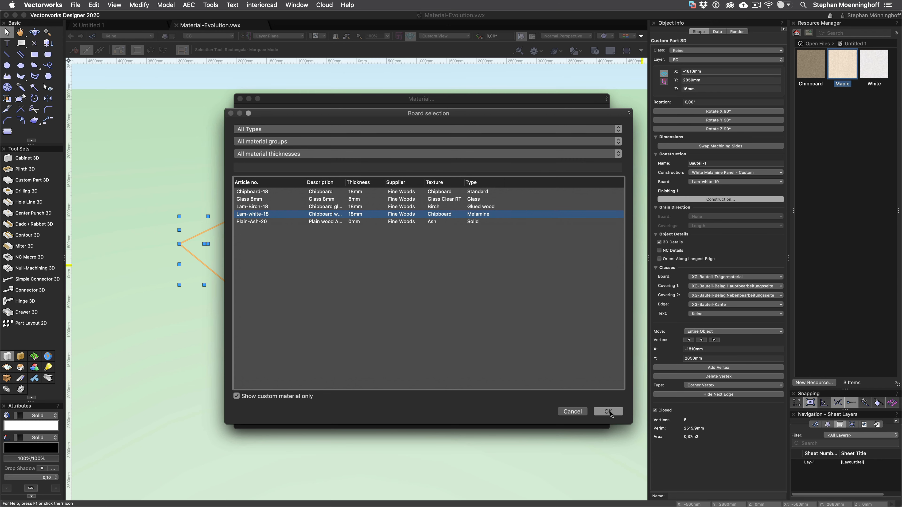
click(608, 412)
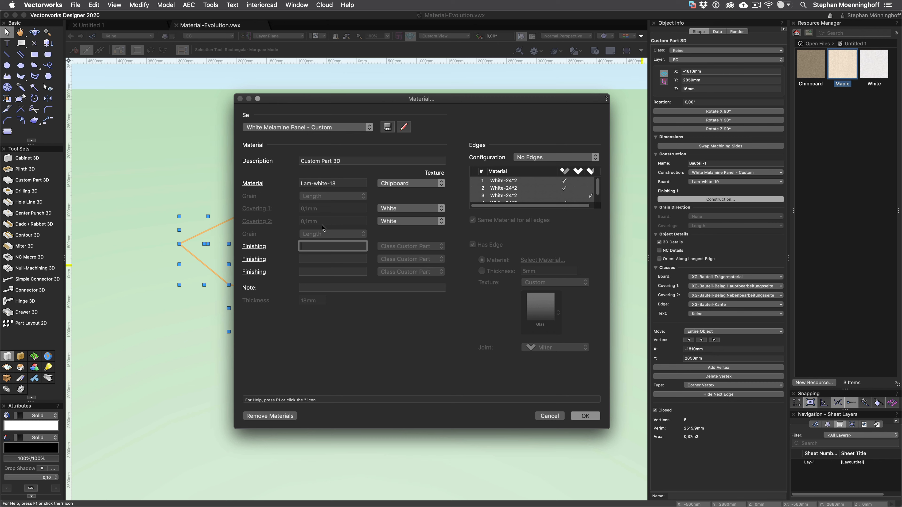
mouse_move(248, 229)
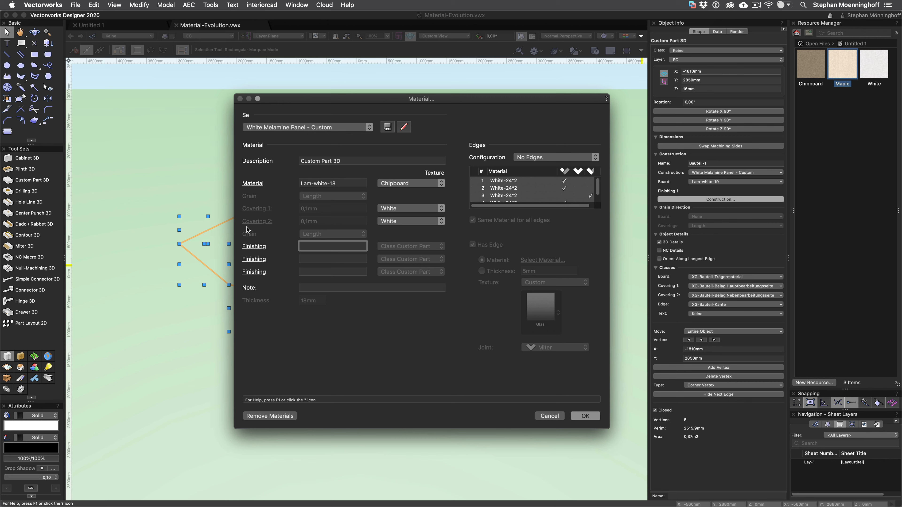
mouse_move(304, 233)
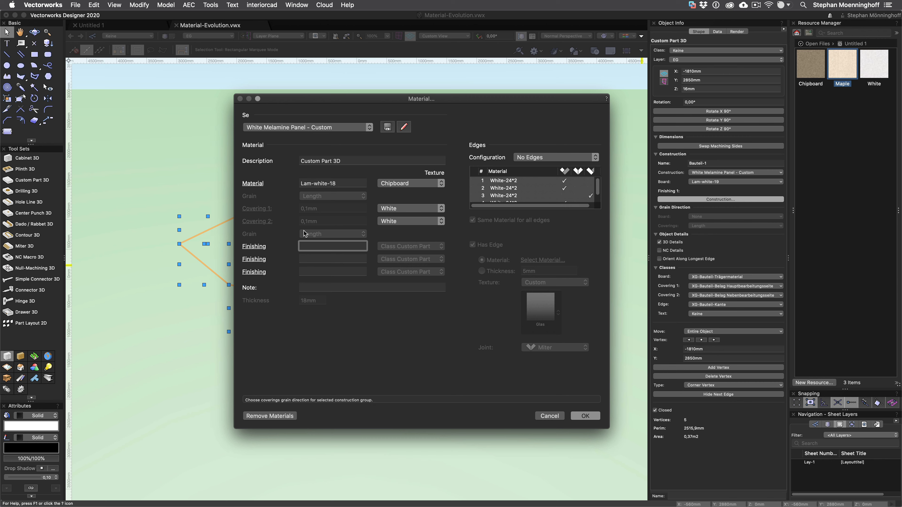
mouse_move(310, 234)
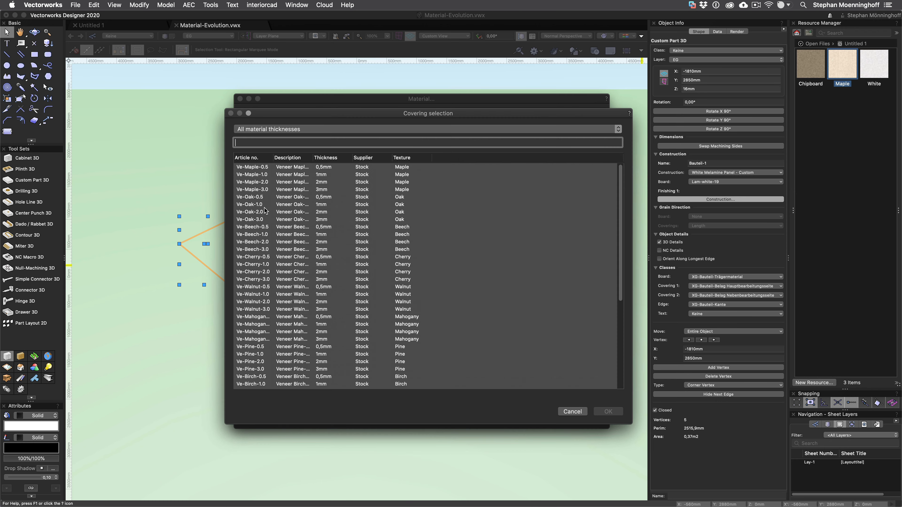
Skip the covering choice and apply the Plain-Ash-20 solid ash board to the part
click(572, 411)
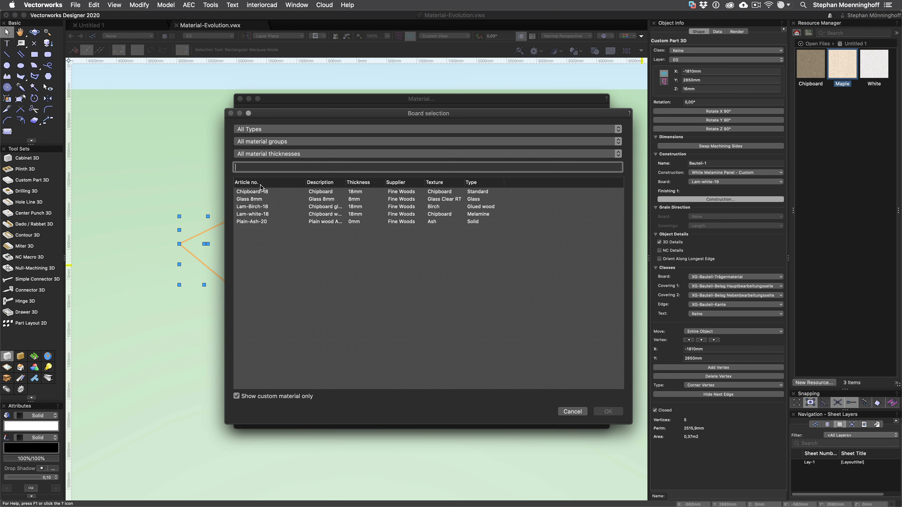
mouse_move(269, 223)
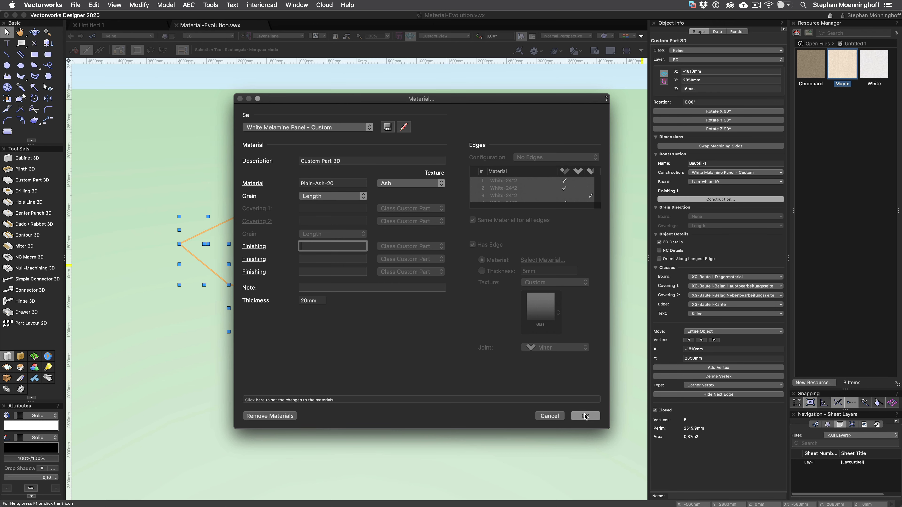
click(584, 416)
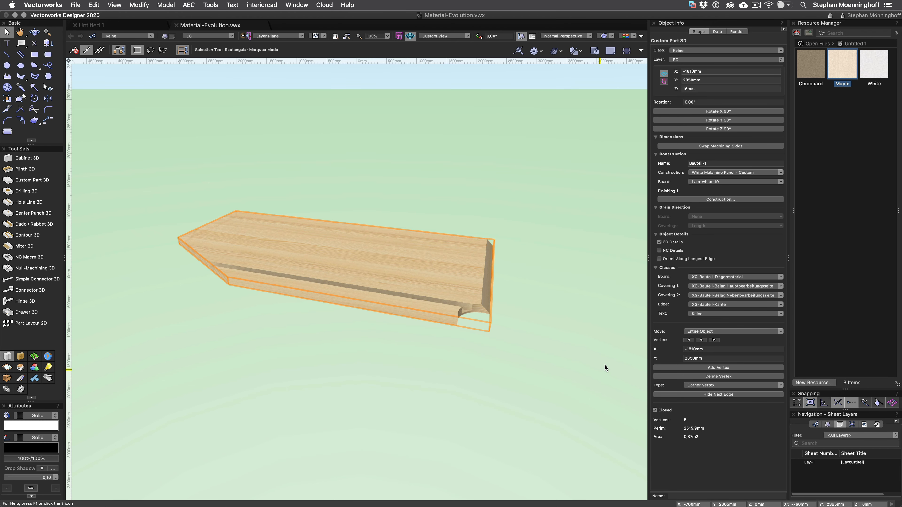
Bring up the interiorcad menu to reach the Master Data commands
click(736, 182)
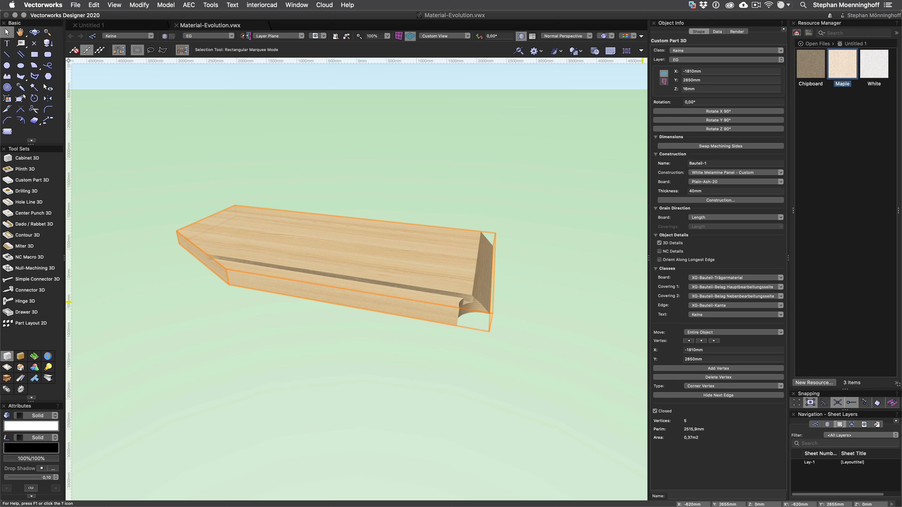
click(262, 4)
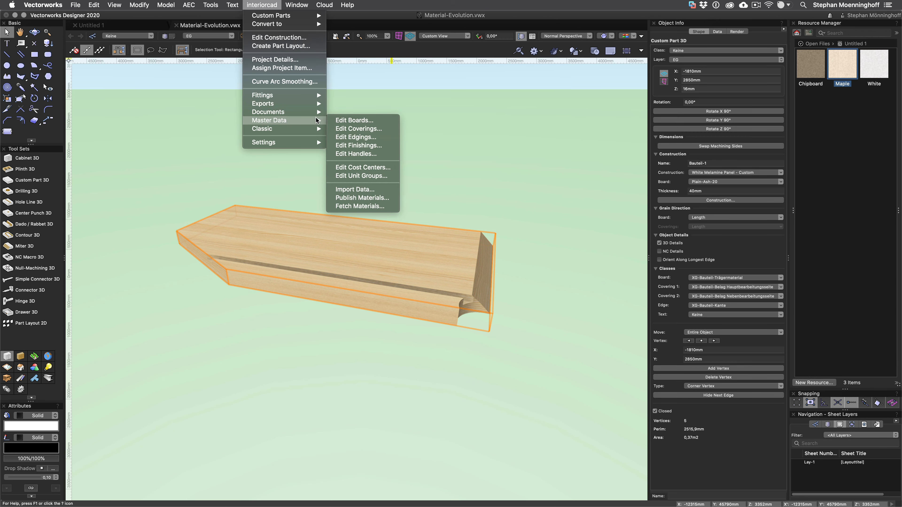
In Edit Boards, review Lam-white-18's material type list without changing it
click(353, 120)
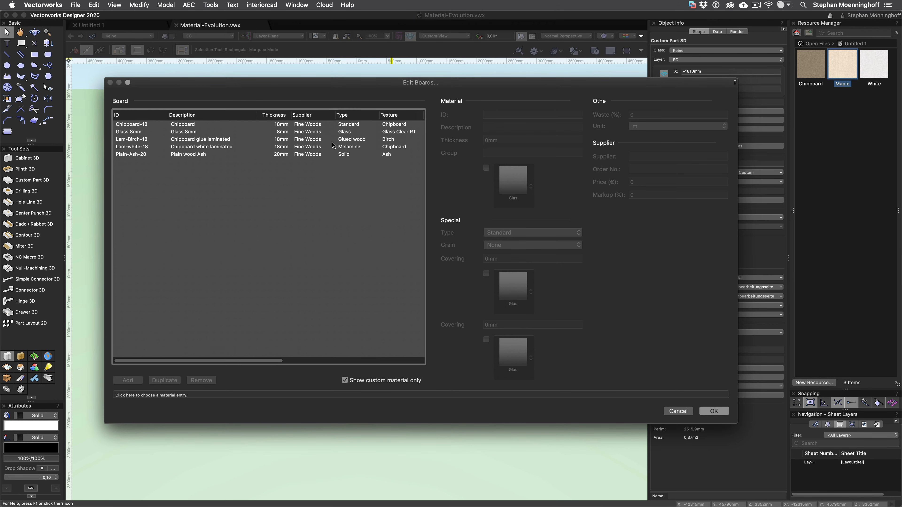
click(201, 147)
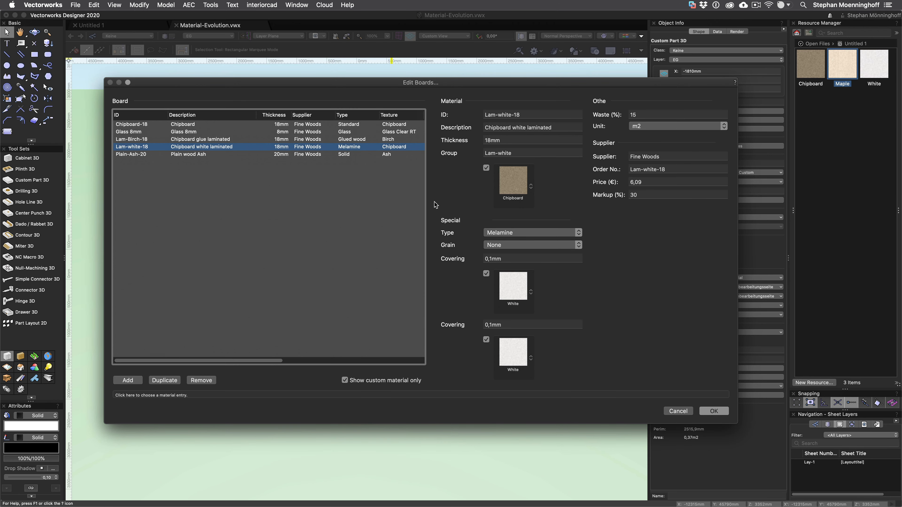
click(529, 232)
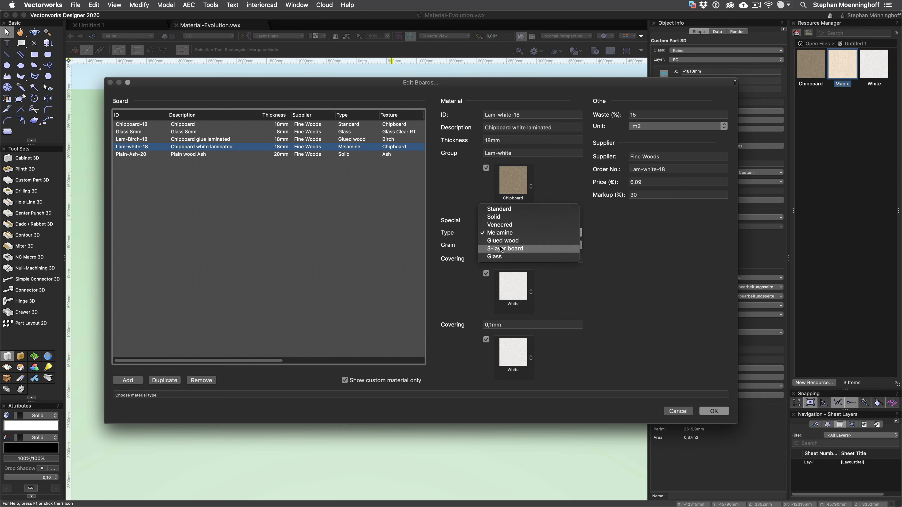
mouse_move(499, 268)
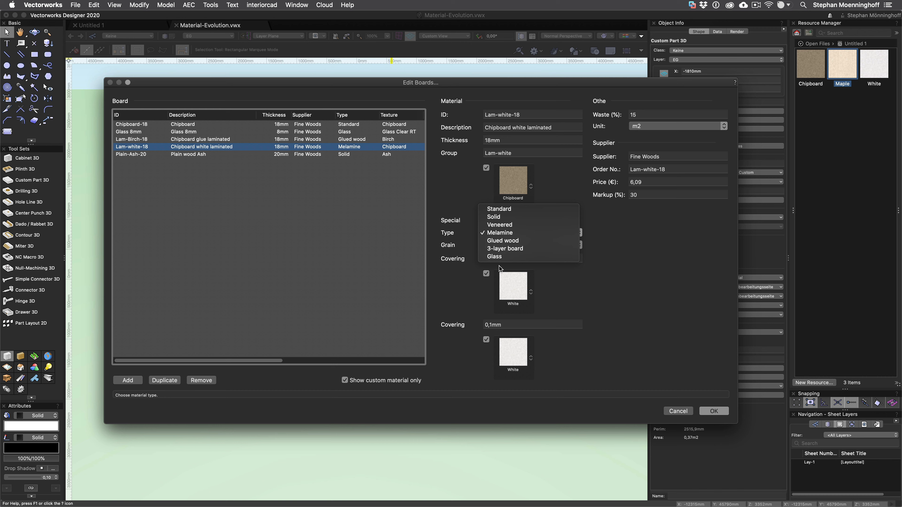
click(499, 233)
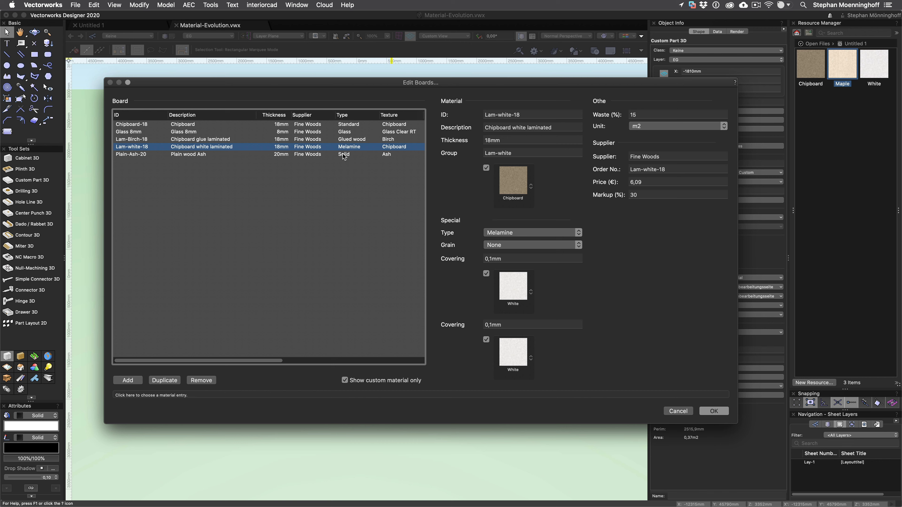
Select Plain-Ash-20 to view its solid type, lengthwise grain and 40% waste
click(184, 154)
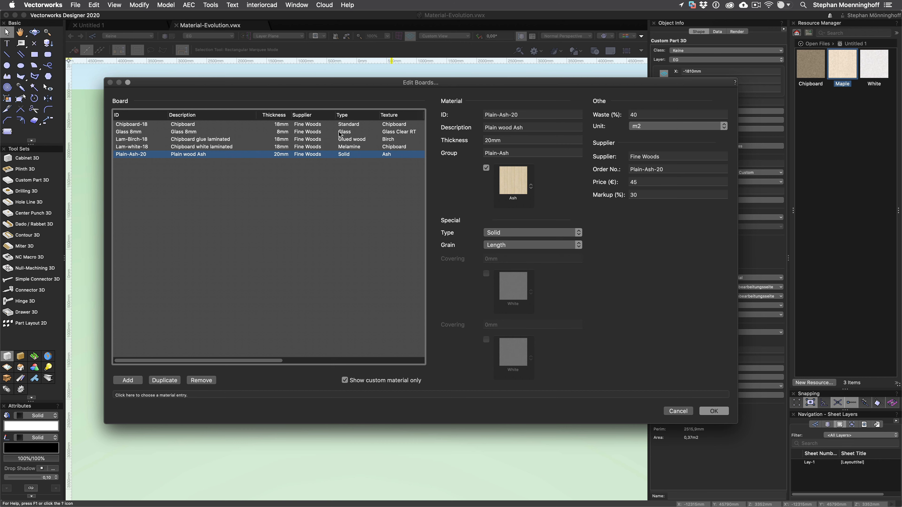